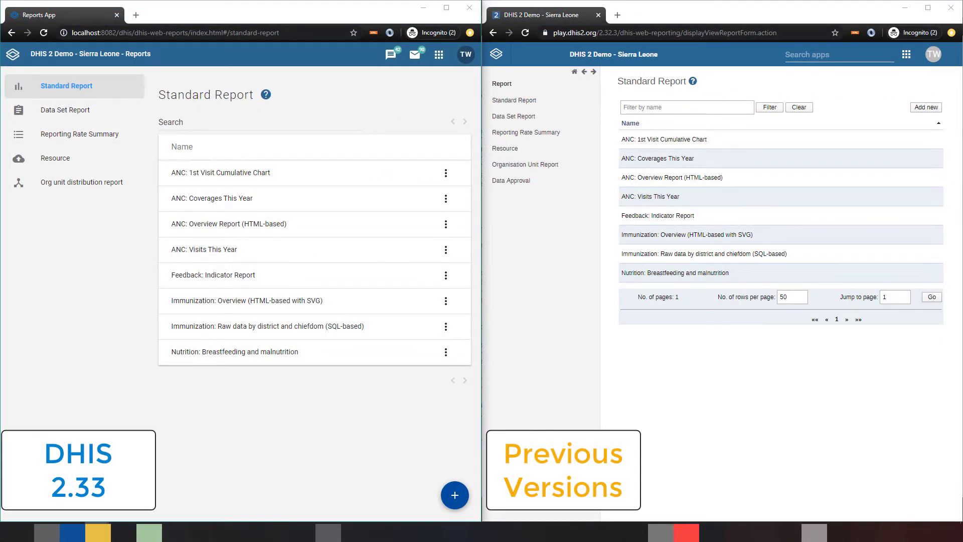
Visit Reporting Rate Summary, then Resources, then the organisation unit distribution report.
click(65, 109)
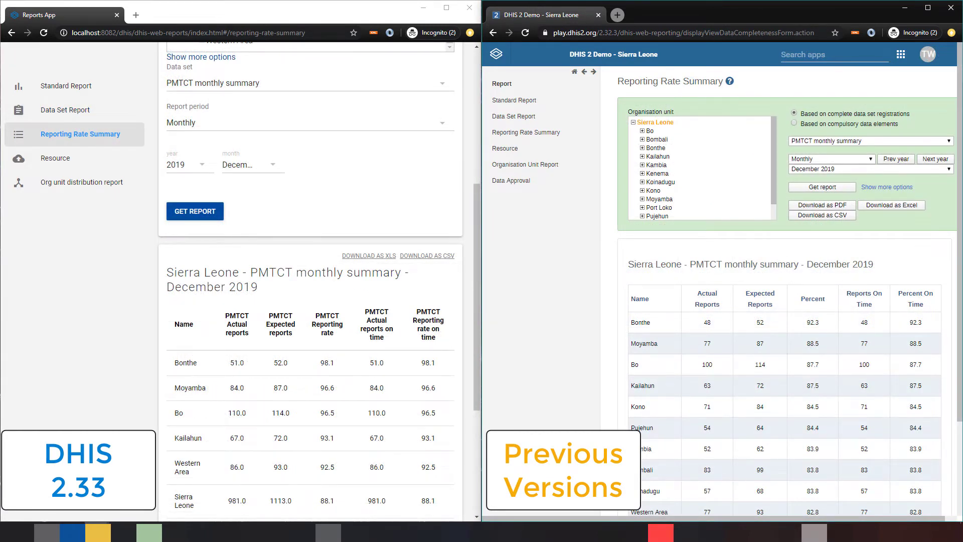
click(54, 158)
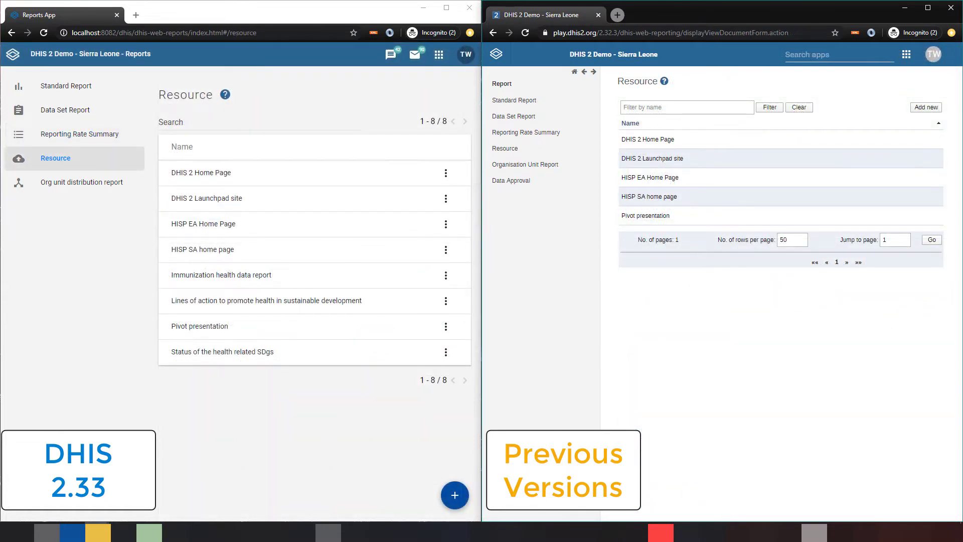
click(81, 182)
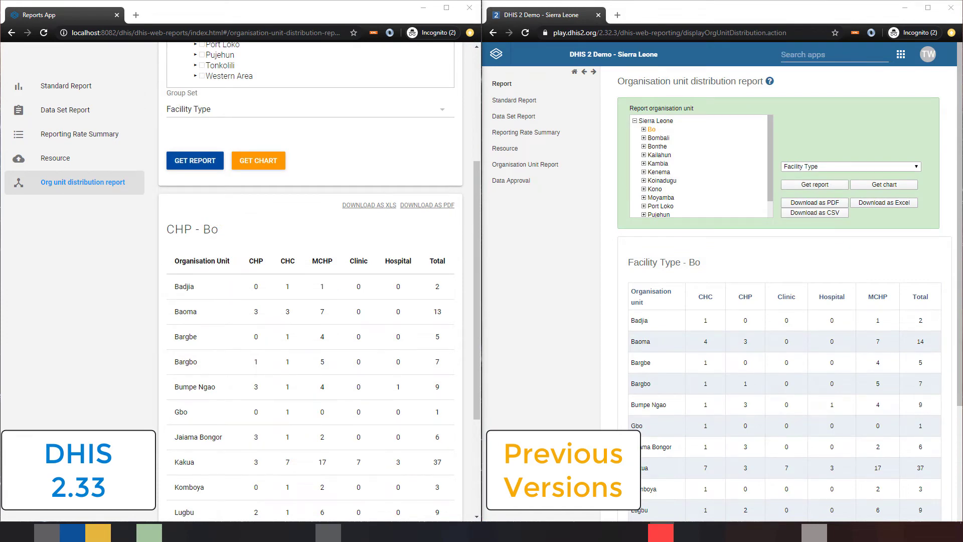
Generate the Bo facility-type distribution chart with Get Chart.
click(258, 160)
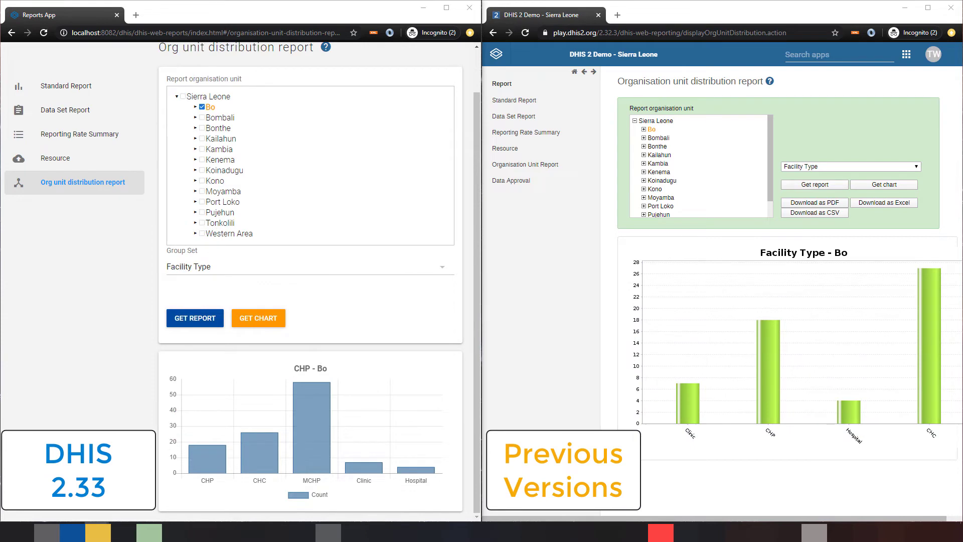